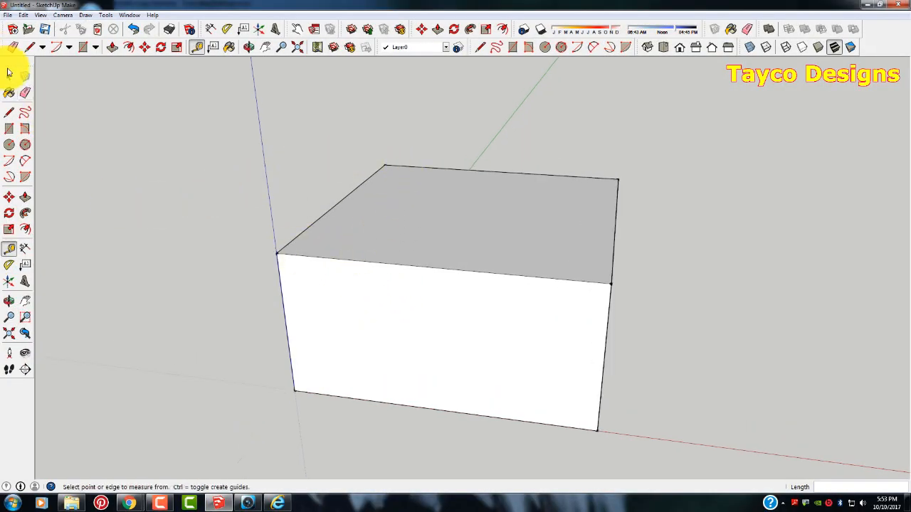
Step: Orbit over the box to view it from above, then return to a side view
left_click(10, 74)
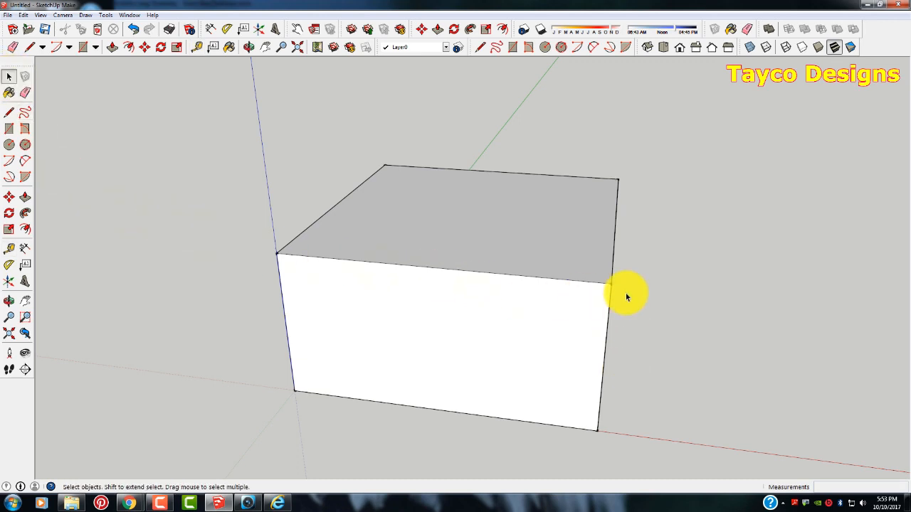
mouse_move(391, 255)
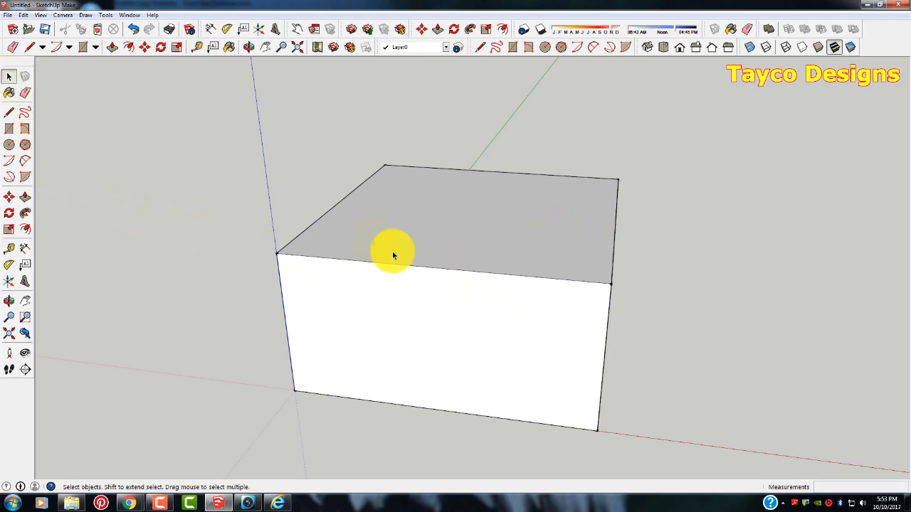
left_click_drag(396, 255, 516, 326)
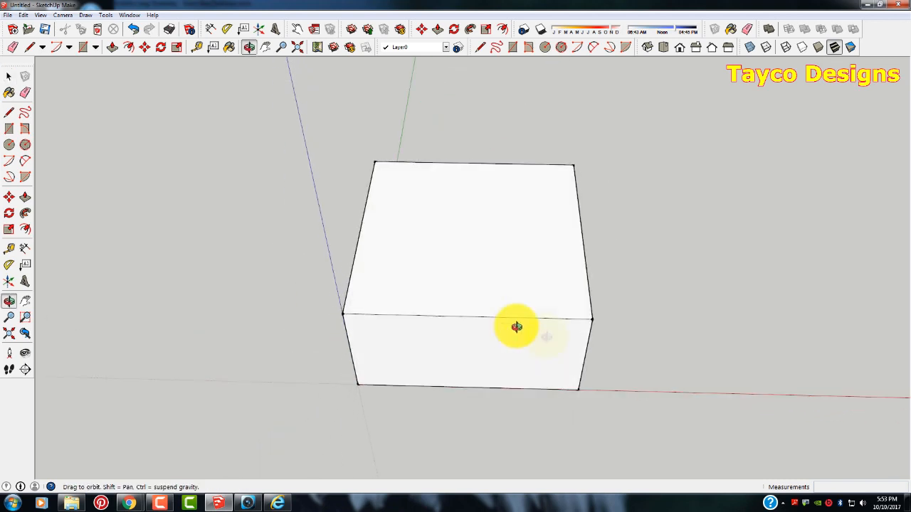
left_click_drag(518, 328, 373, 254)
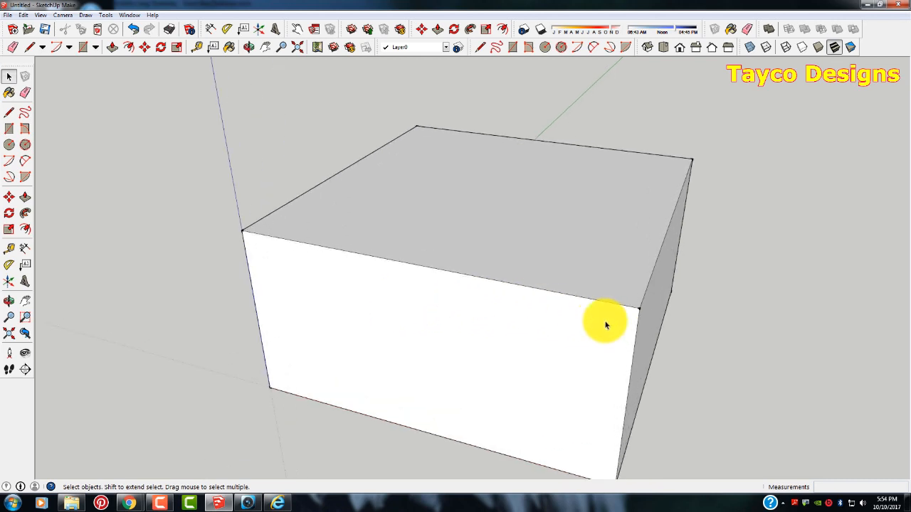
mouse_move(74, 85)
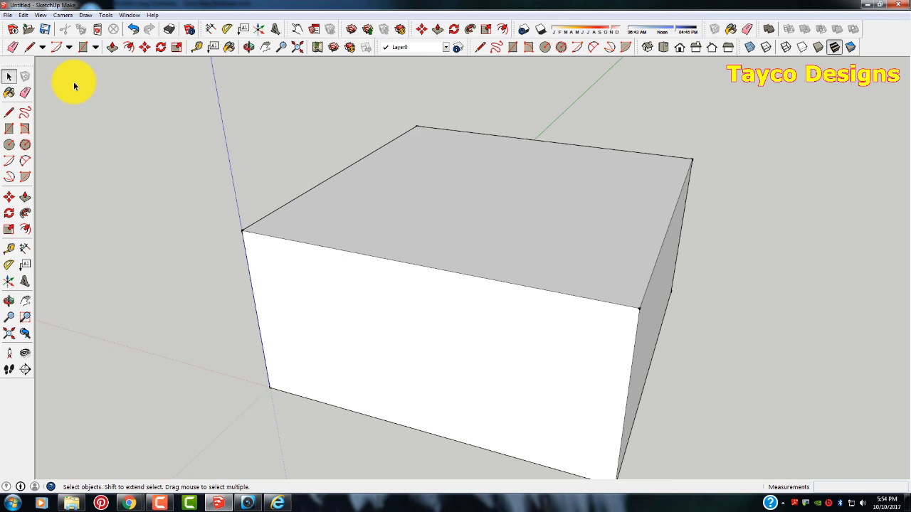
left_click(202, 46)
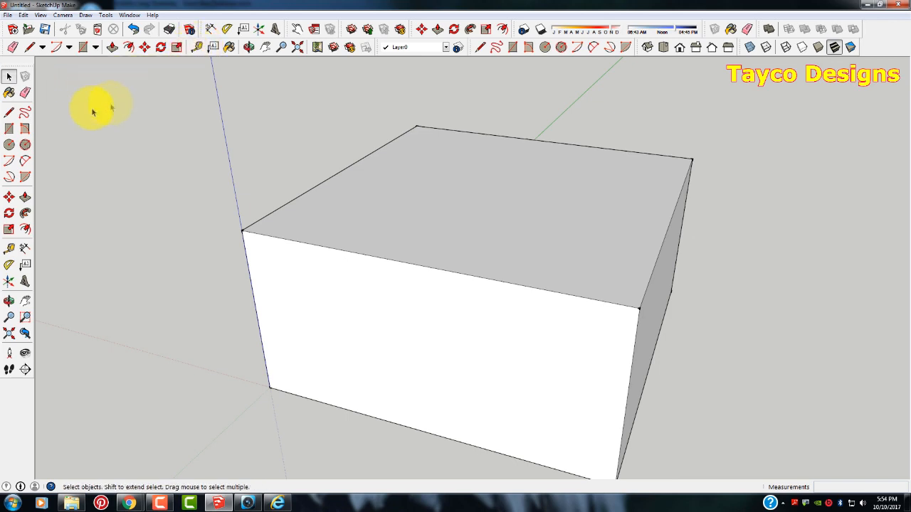
left_click(8, 250)
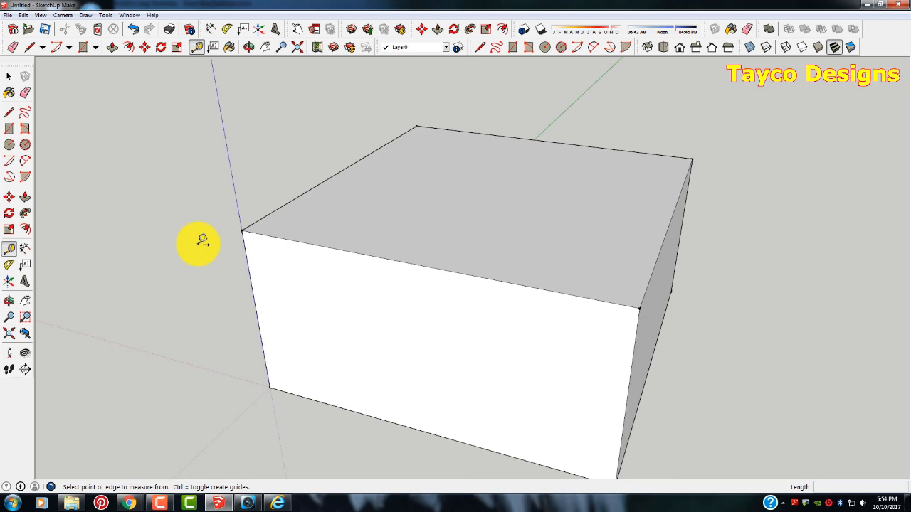
left_click(8, 76)
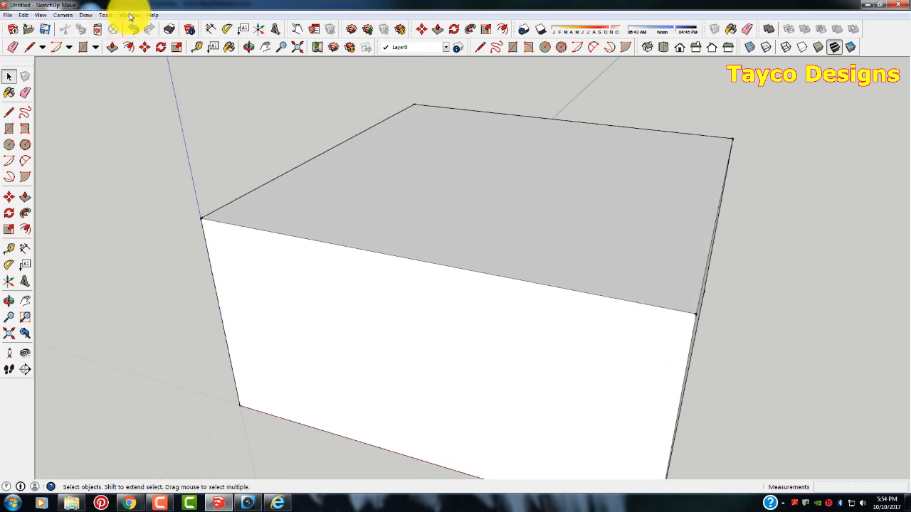
left_click(128, 14)
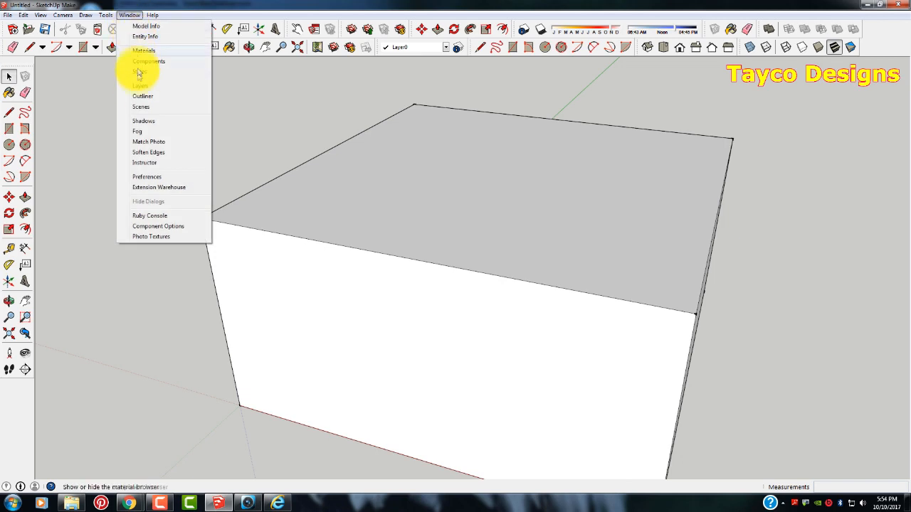
left_click(147, 177)
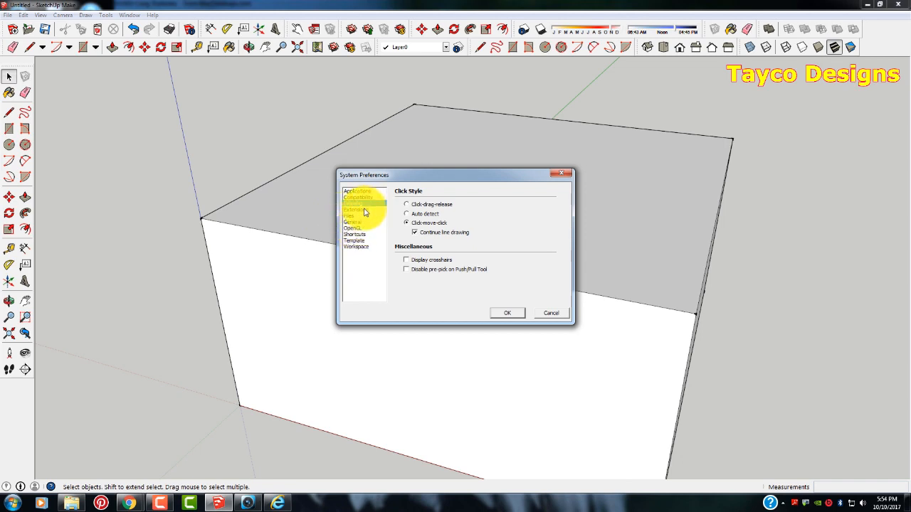
left_click(357, 202)
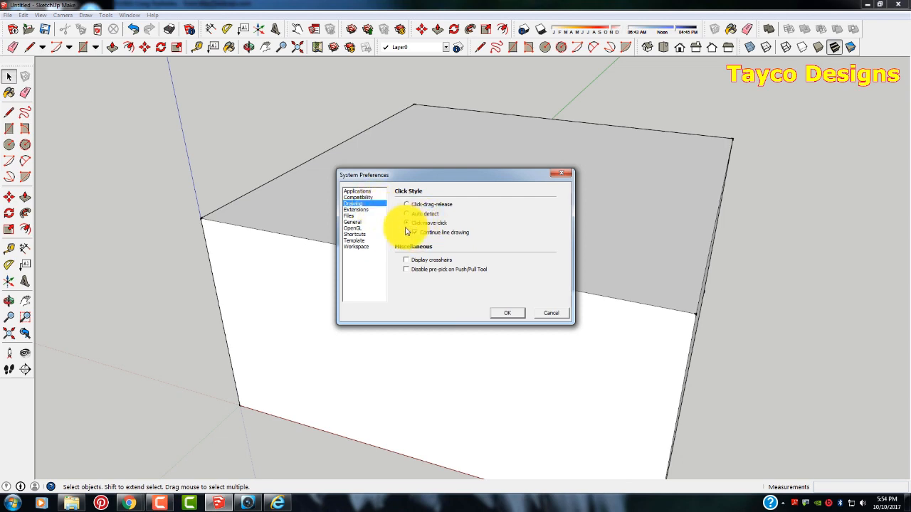
left_click(407, 222)
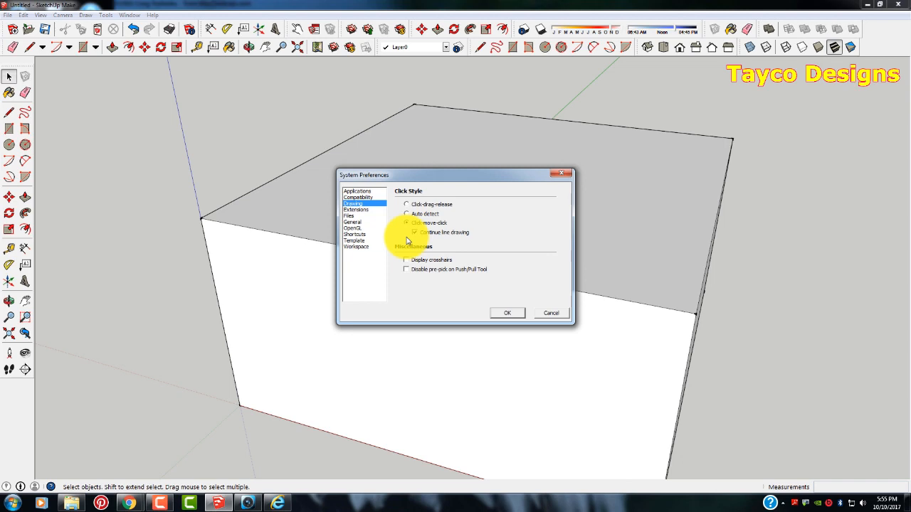
left_click(416, 232)
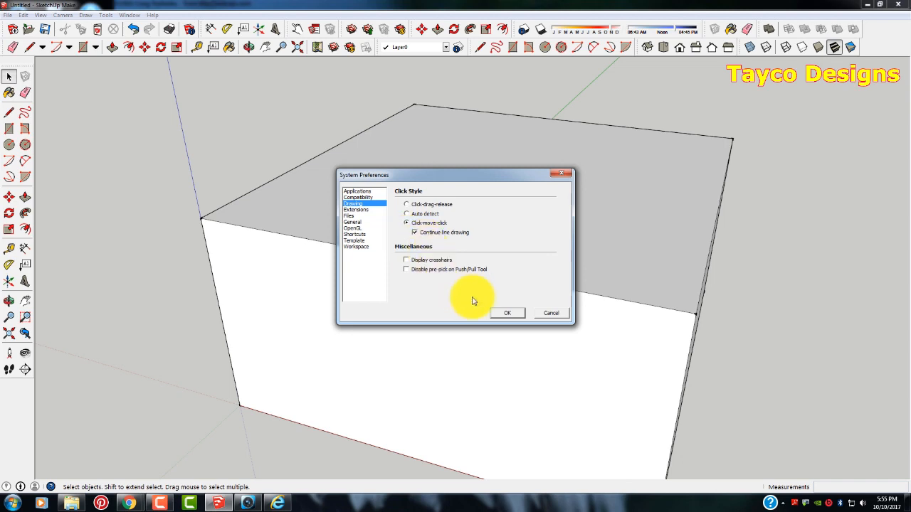
left_click(507, 313)
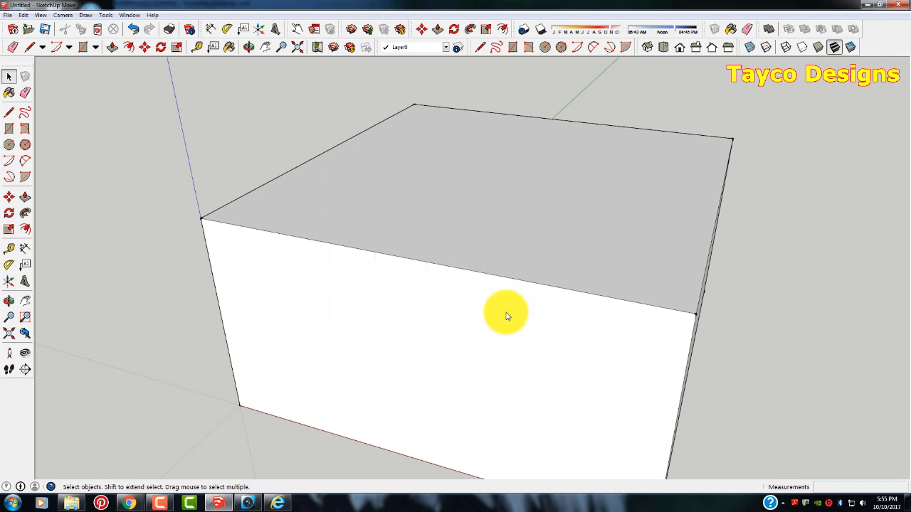
mouse_move(165, 177)
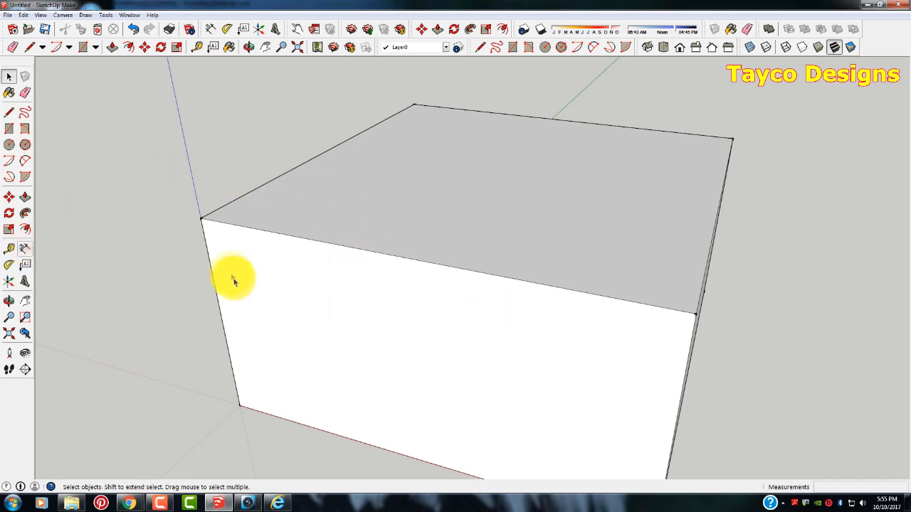
mouse_move(530, 263)
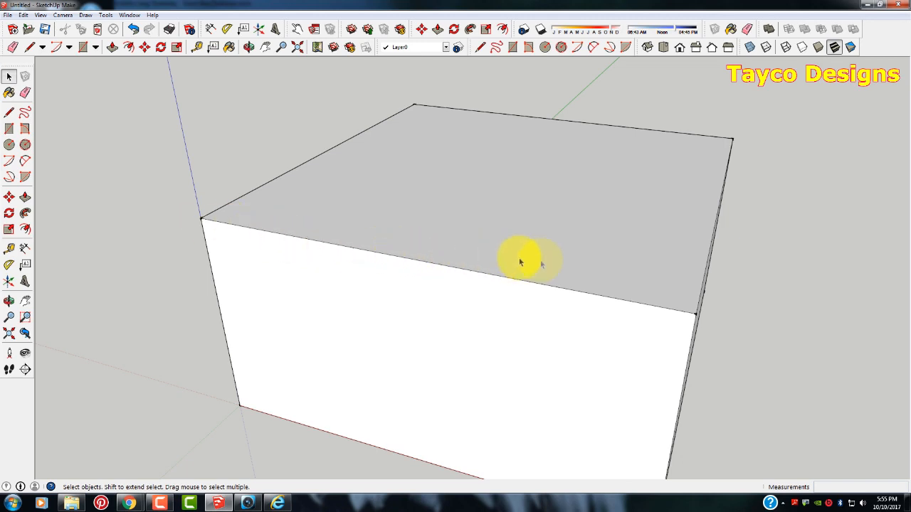
mouse_move(207, 242)
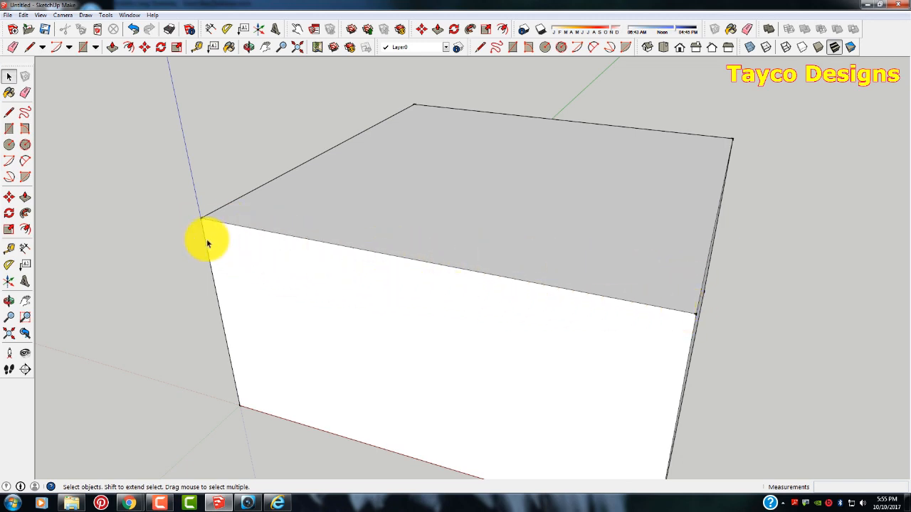
mouse_move(222, 221)
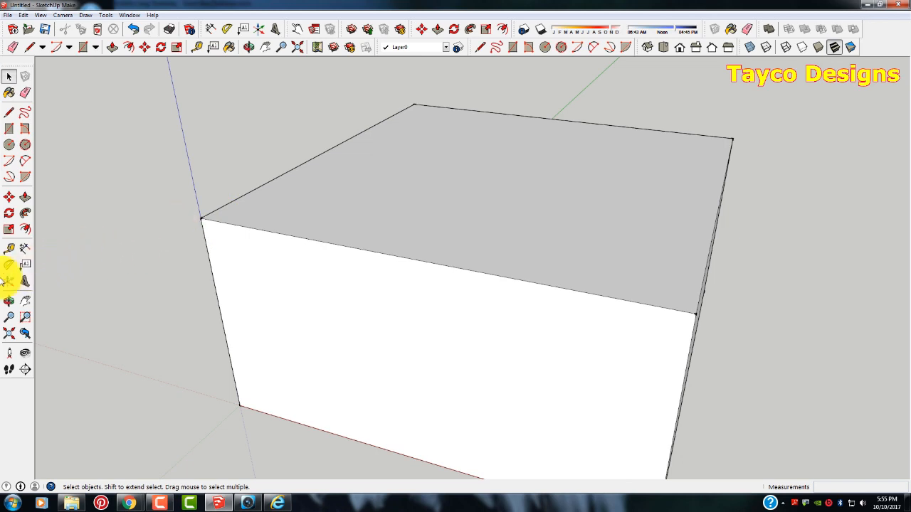
mouse_move(10, 248)
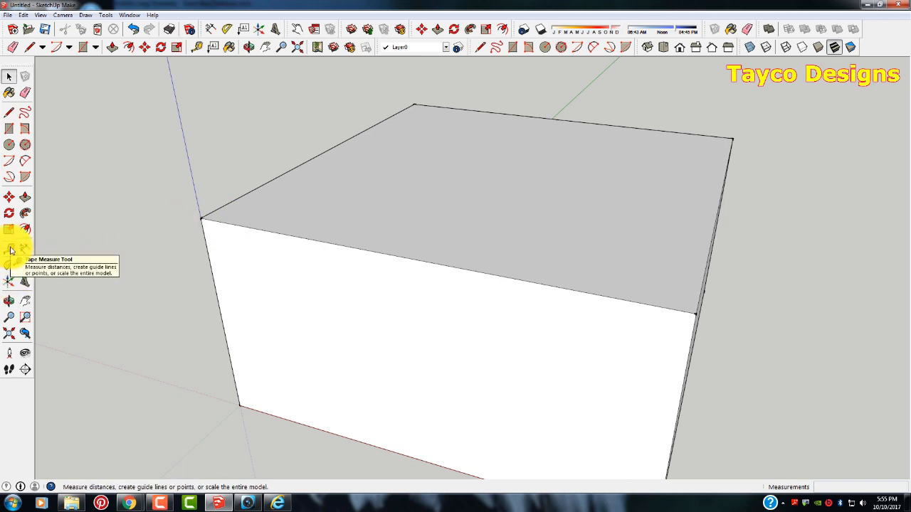
left_click(10, 248)
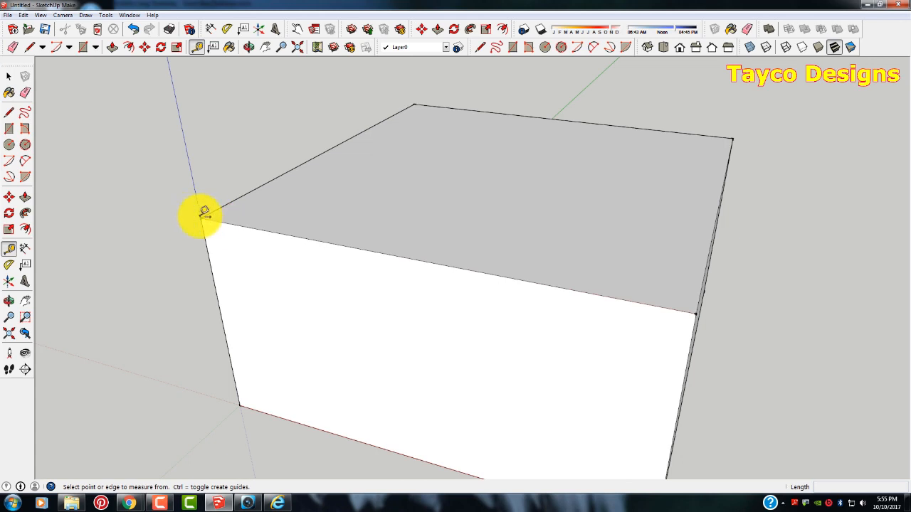
mouse_move(663, 288)
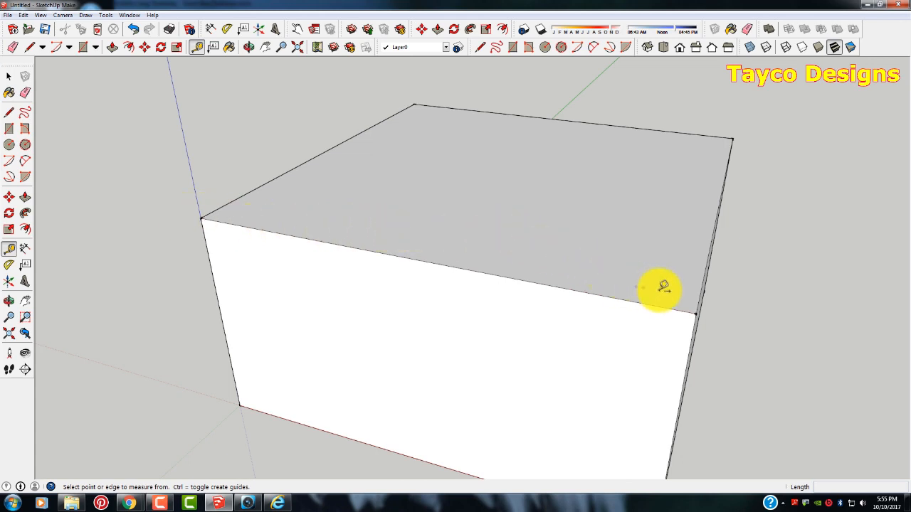
mouse_move(697, 305)
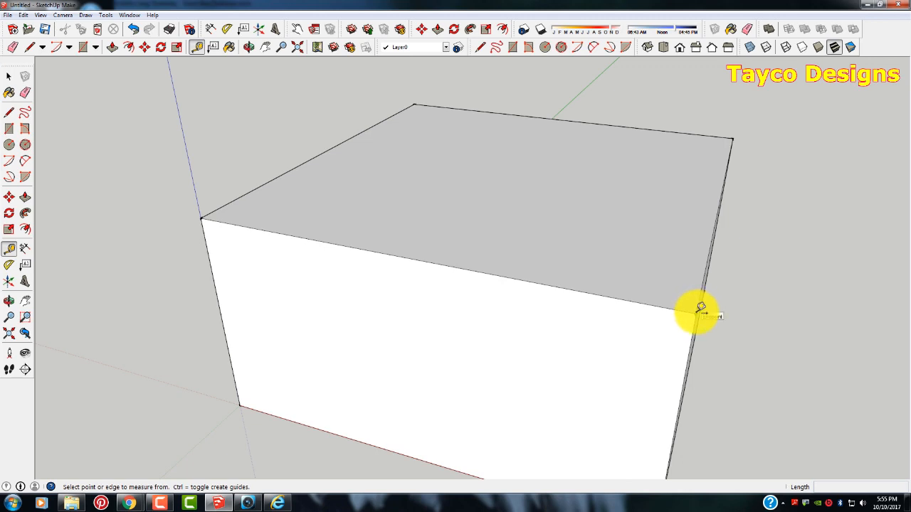
mouse_move(273, 274)
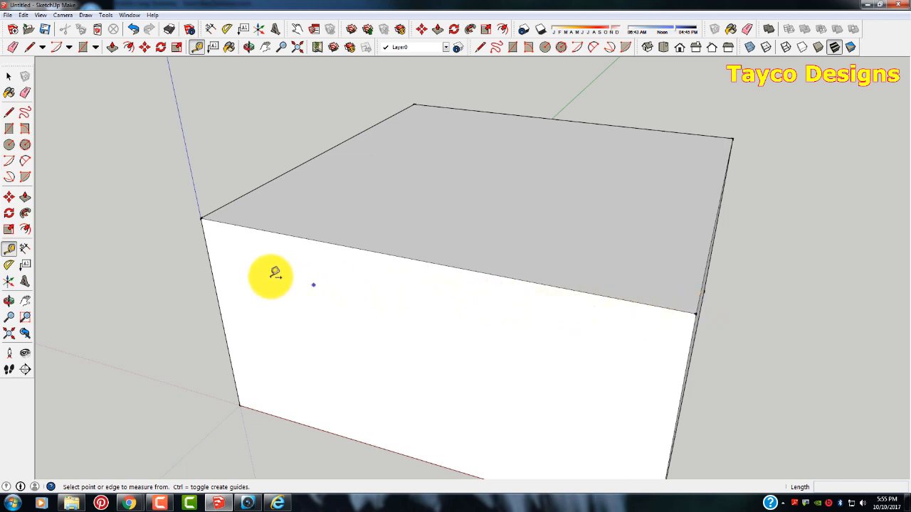
mouse_move(216, 214)
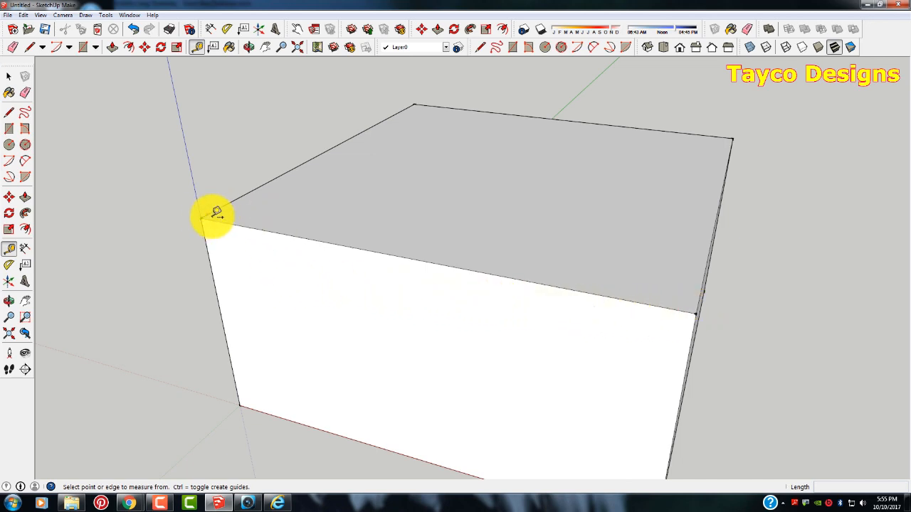
left_click(202, 220)
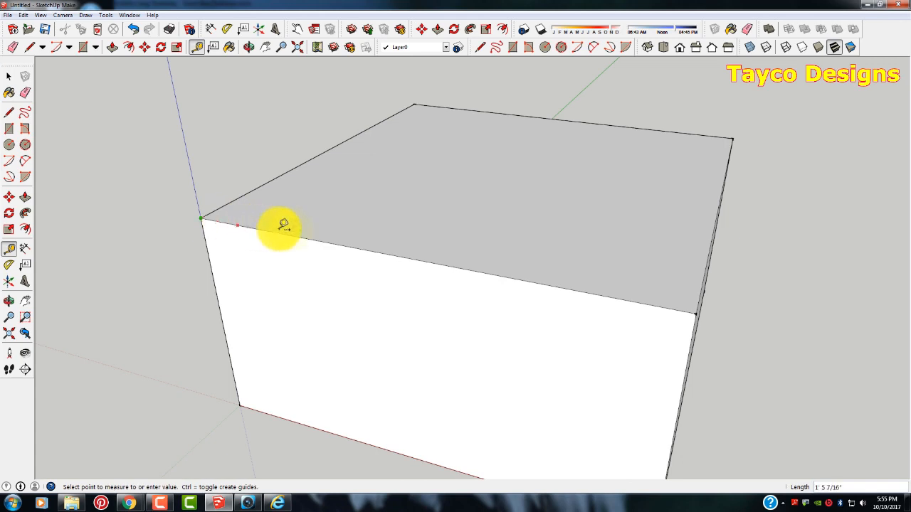
mouse_move(662, 293)
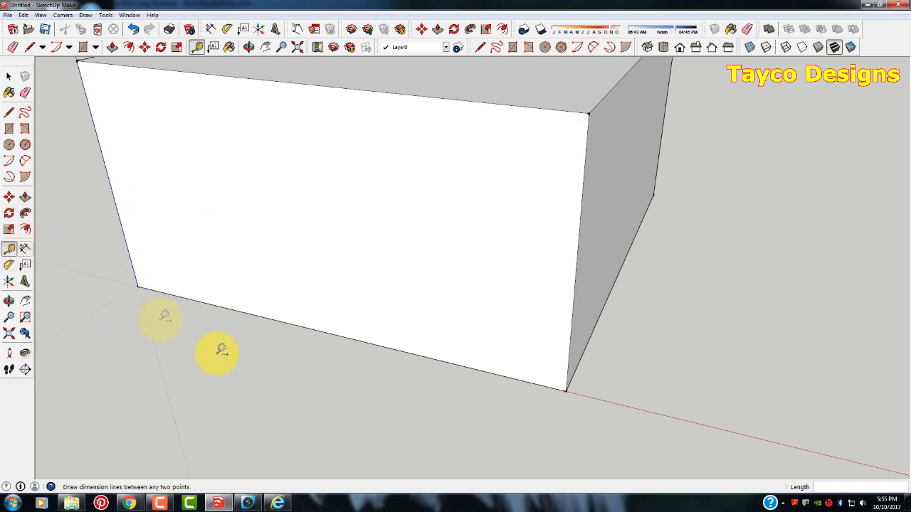
mouse_move(576, 395)
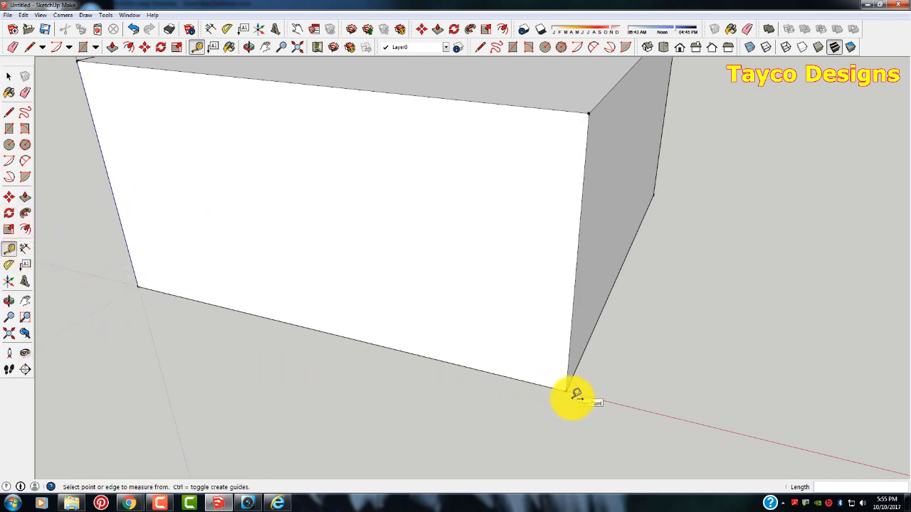
mouse_move(569, 387)
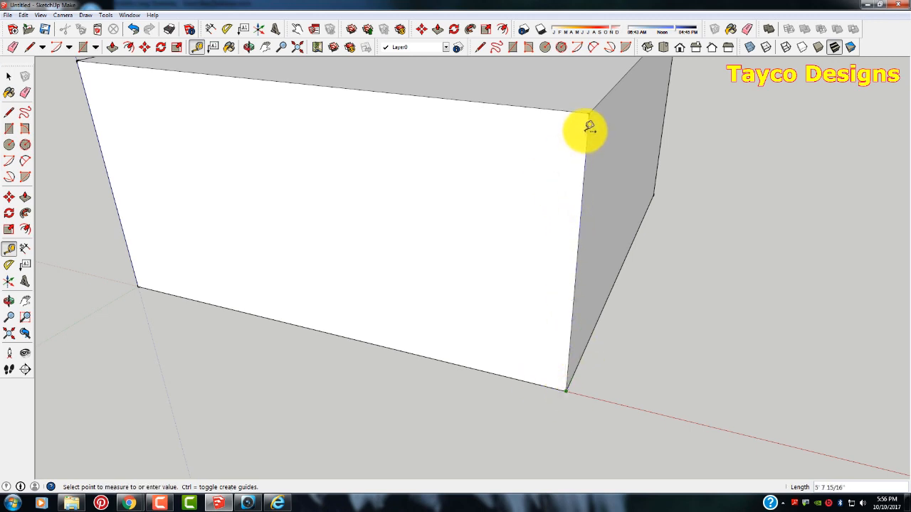
mouse_move(591, 114)
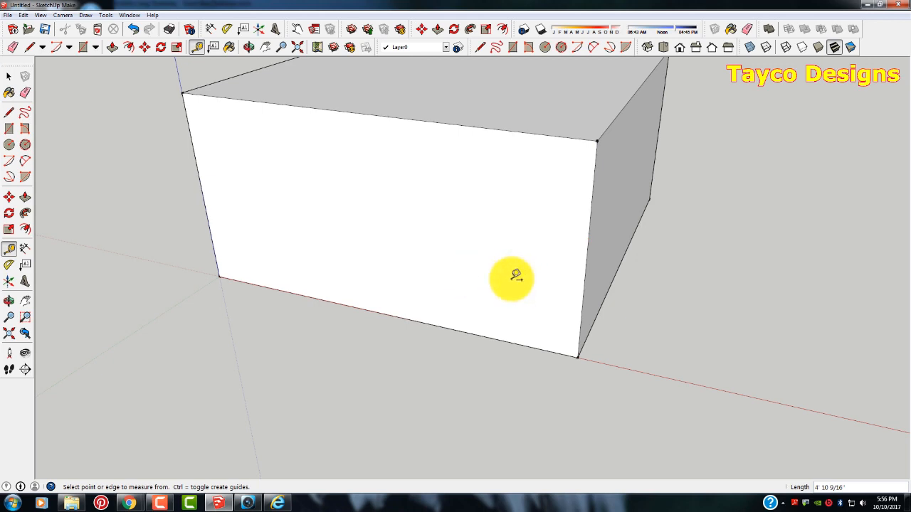
mouse_move(349, 307)
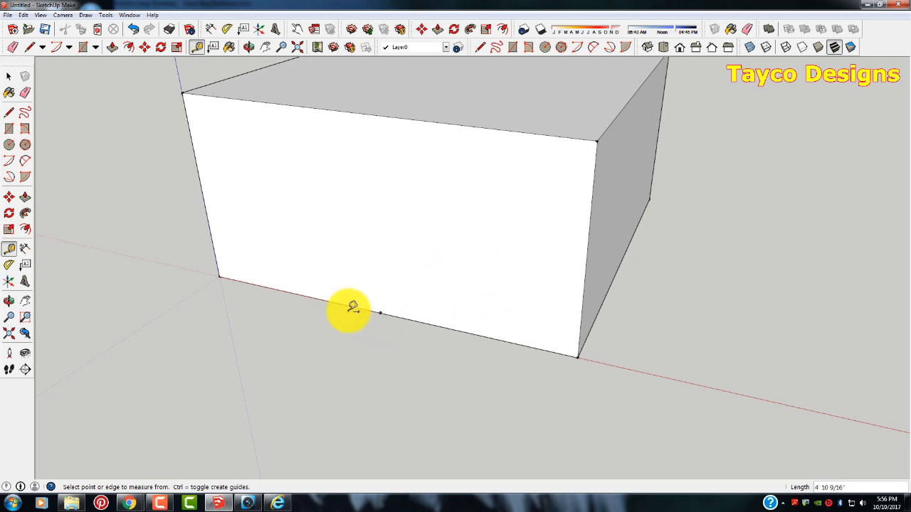
mouse_move(363, 305)
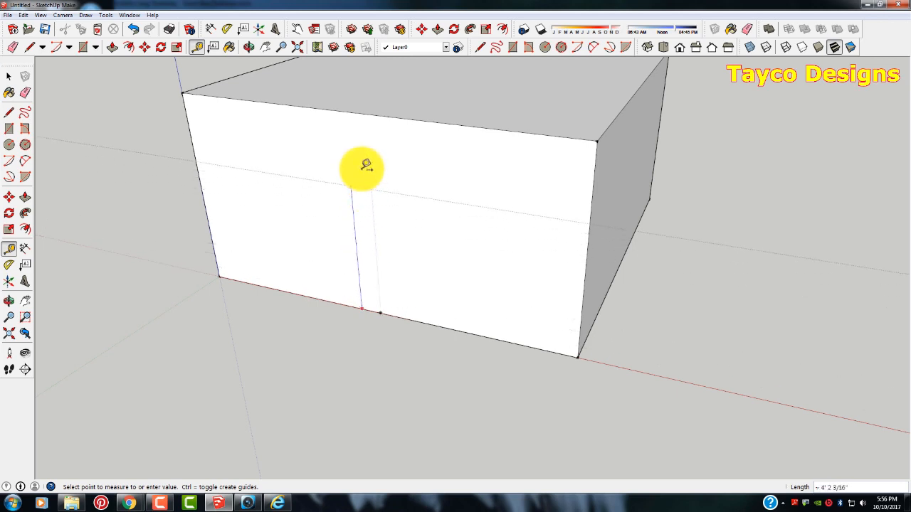
mouse_move(347, 111)
type("6'")
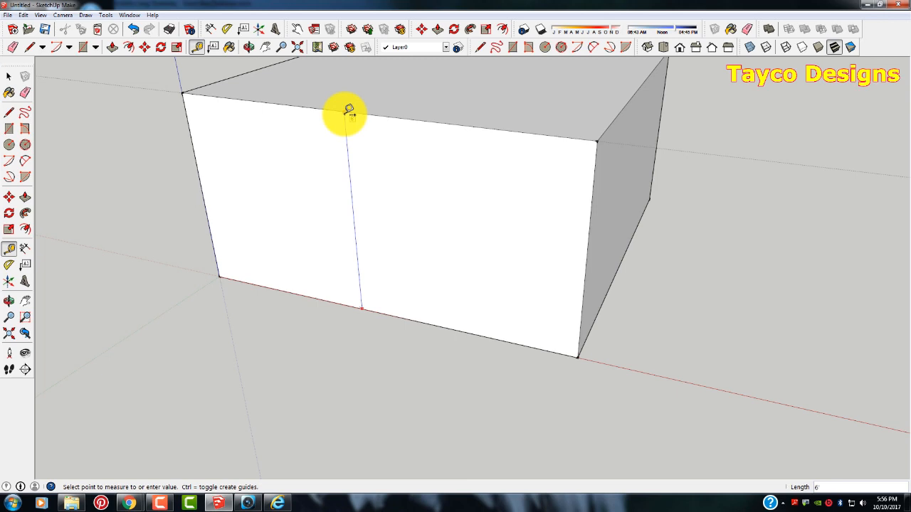
mouse_move(216, 188)
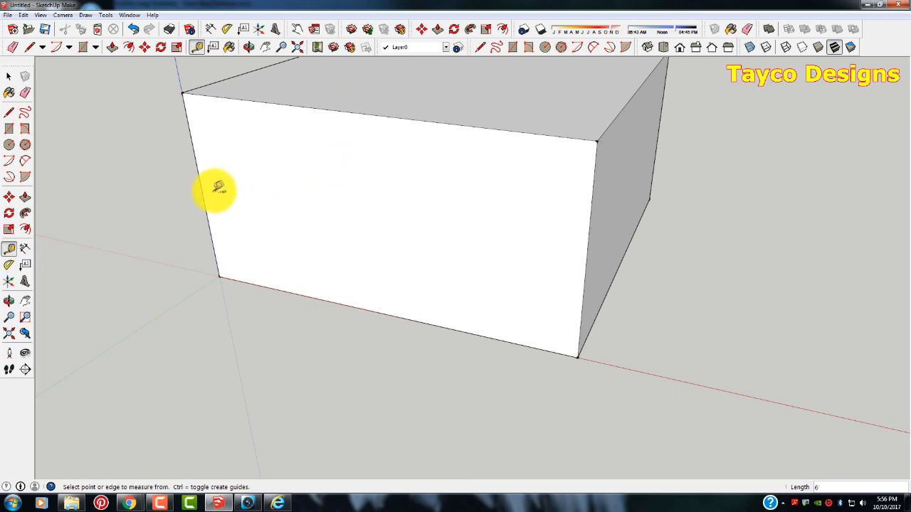
mouse_move(211, 187)
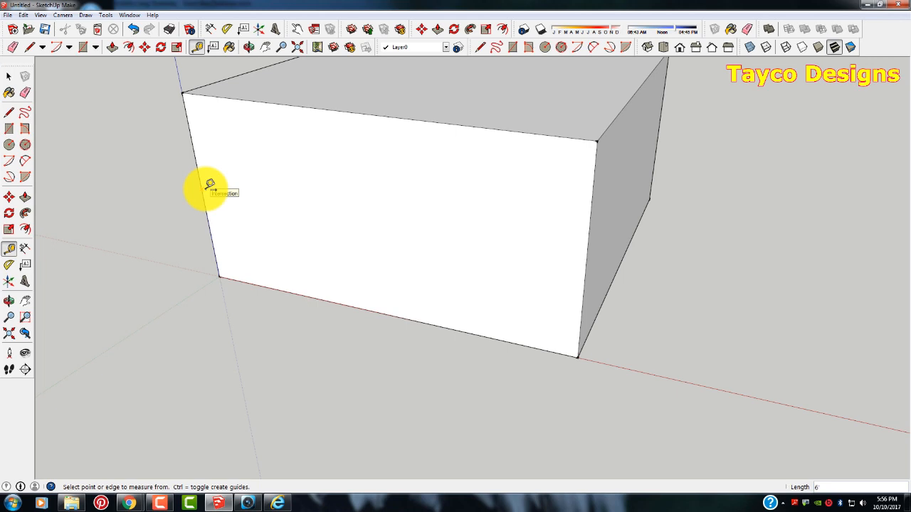
left_click(216, 194)
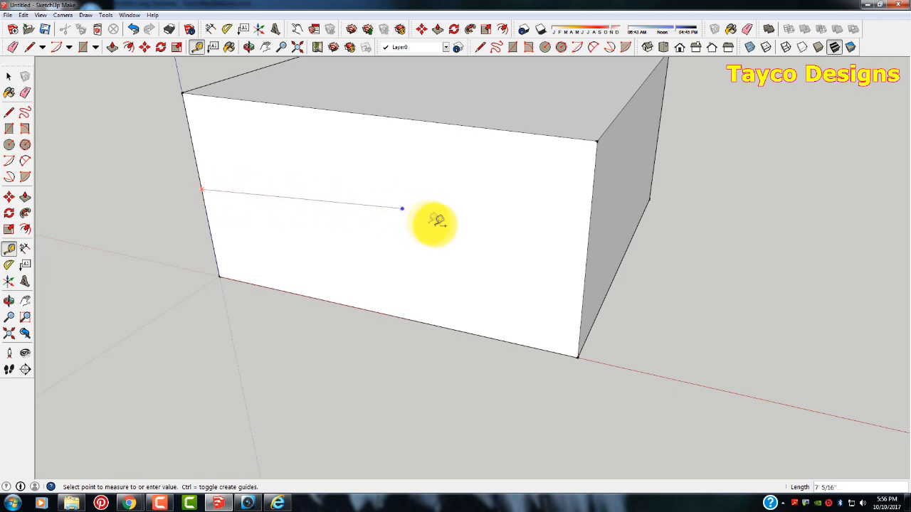
mouse_move(548, 245)
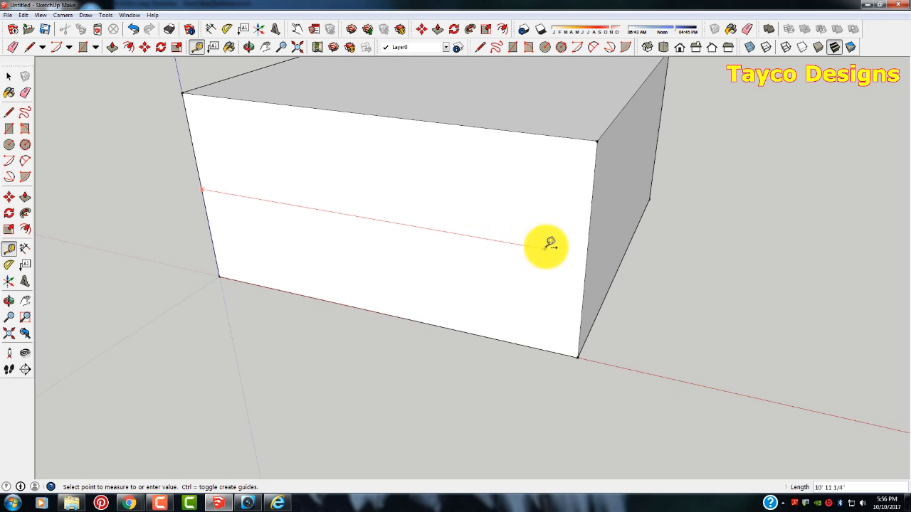
mouse_move(568, 249)
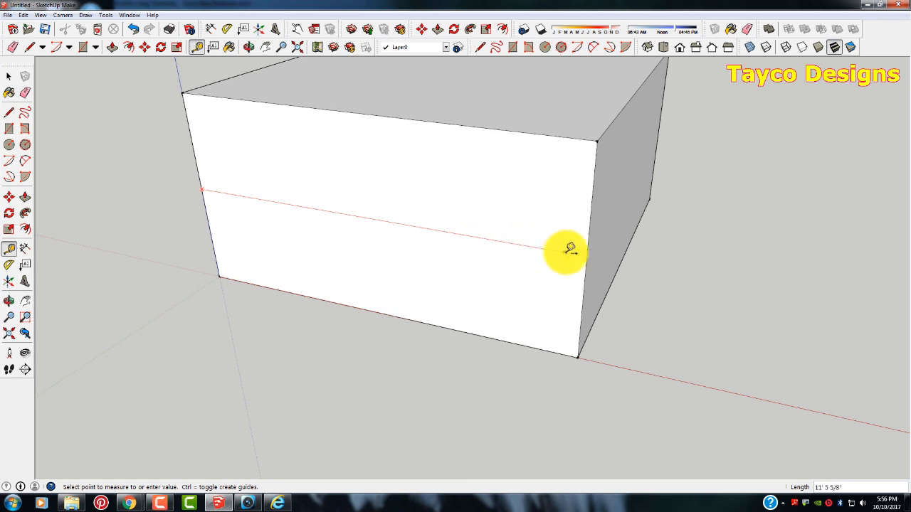
mouse_move(587, 253)
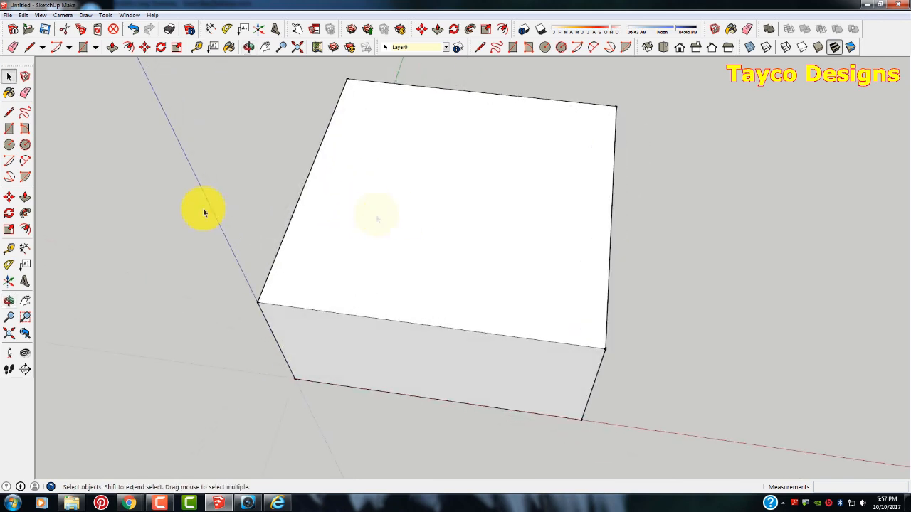
Step: Place a guide 3 ft in from the top front edge with the Tape Measure
left_click(8, 248)
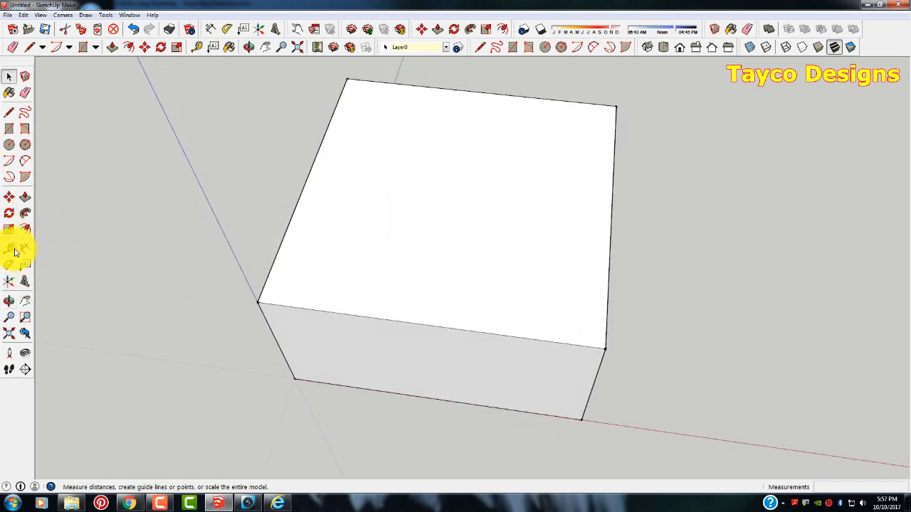
left_click(10, 248)
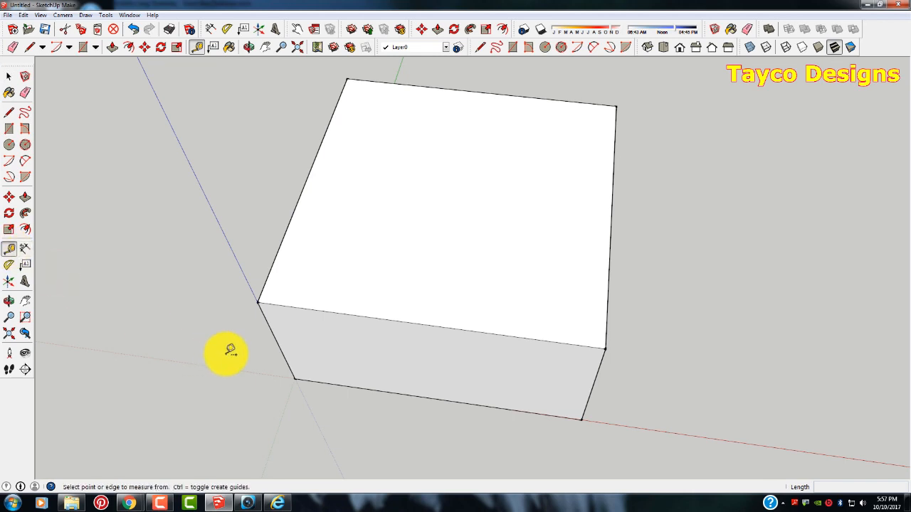
mouse_move(407, 314)
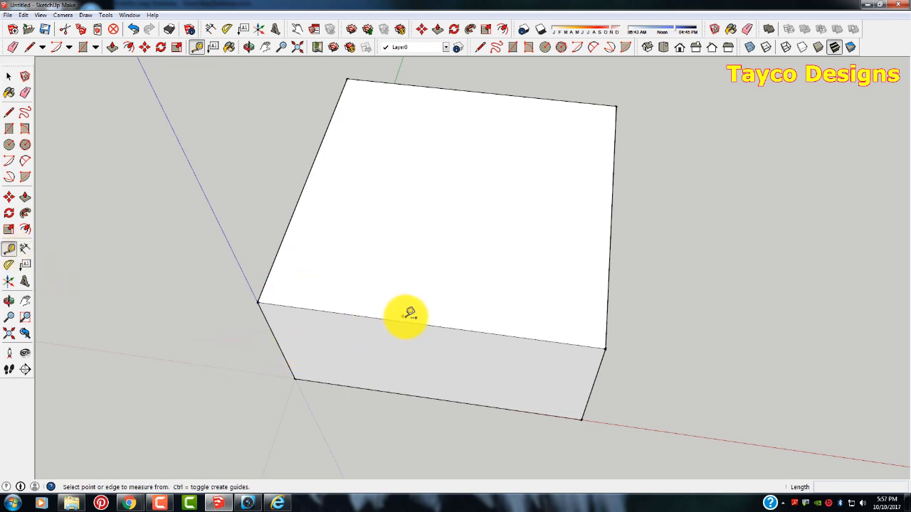
mouse_move(383, 317)
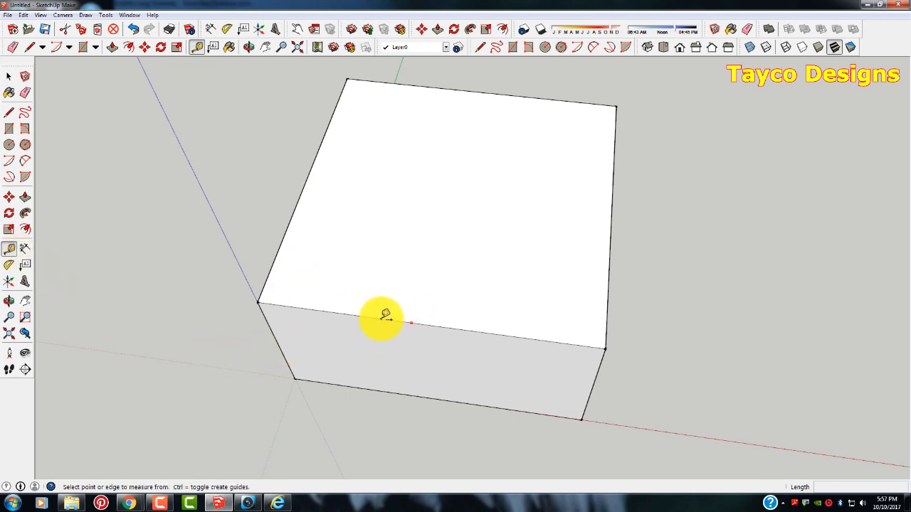
mouse_move(424, 322)
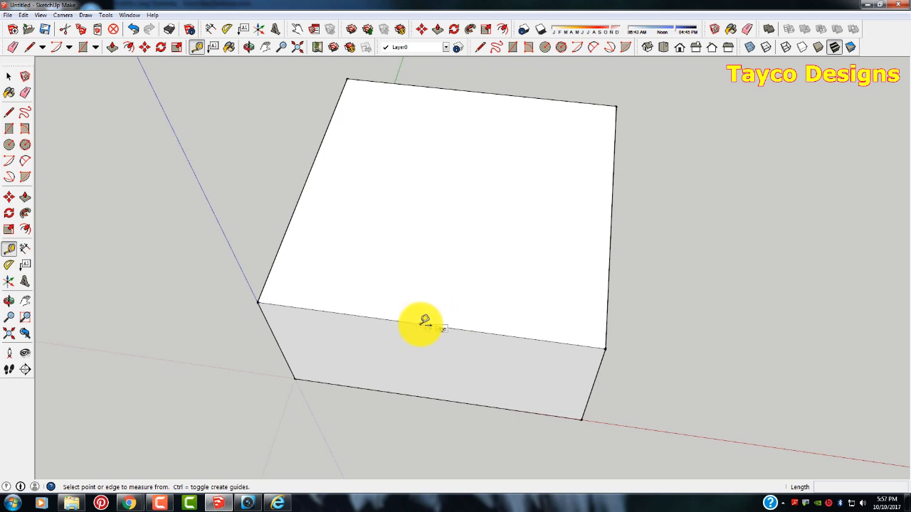
left_click(424, 325)
type("2")
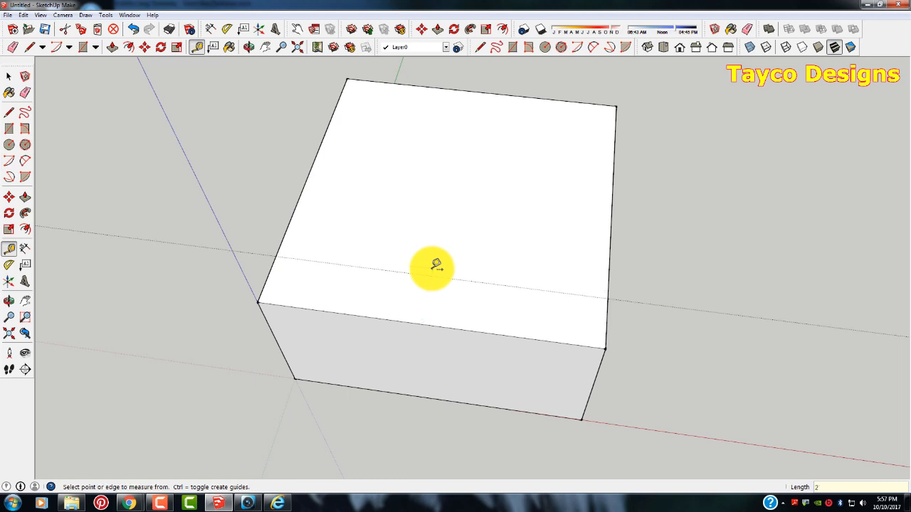
mouse_move(126, 250)
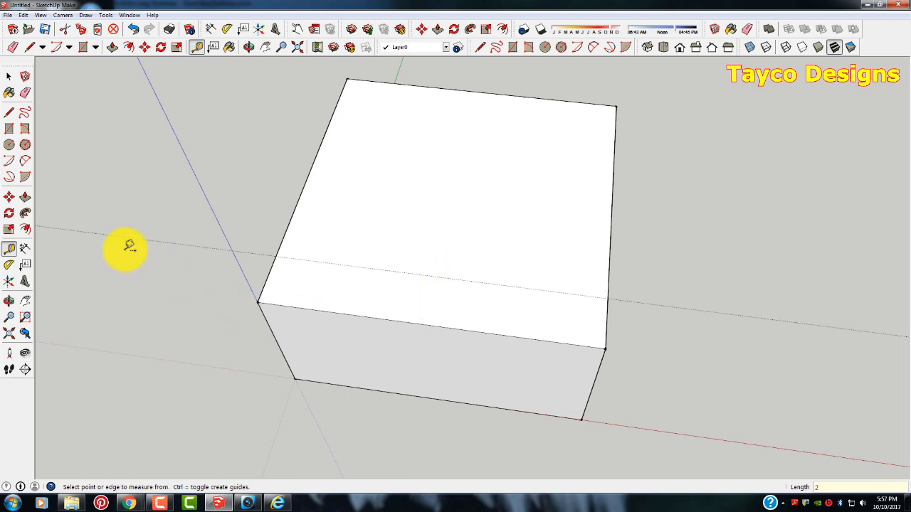
mouse_move(498, 273)
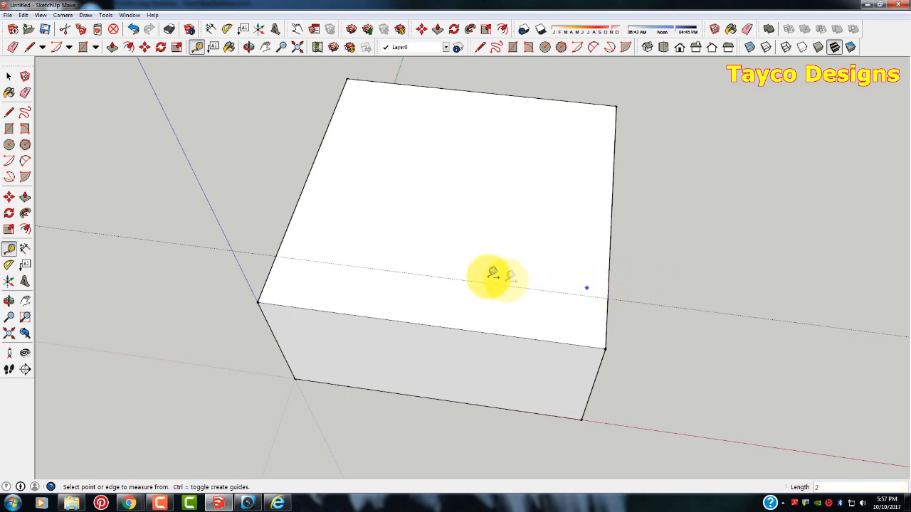
mouse_move(316, 174)
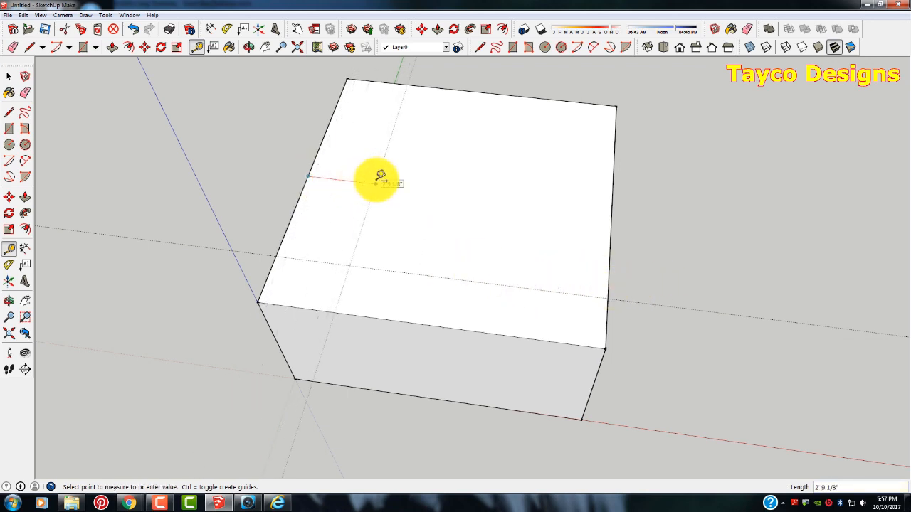
type("3")
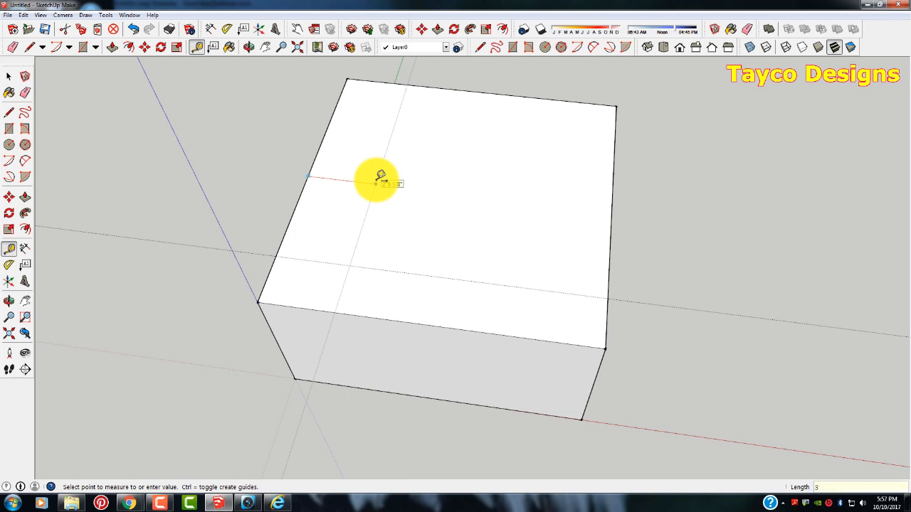
mouse_move(487, 91)
type("2")
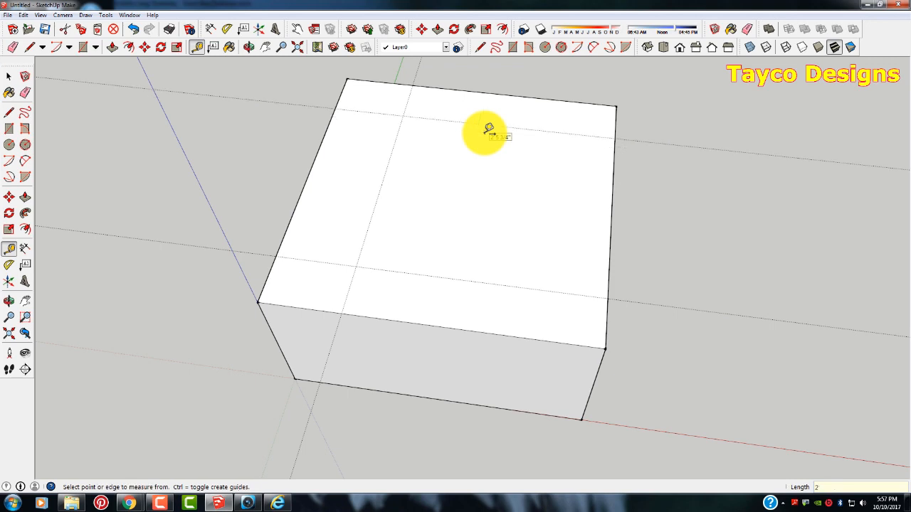
mouse_move(612, 207)
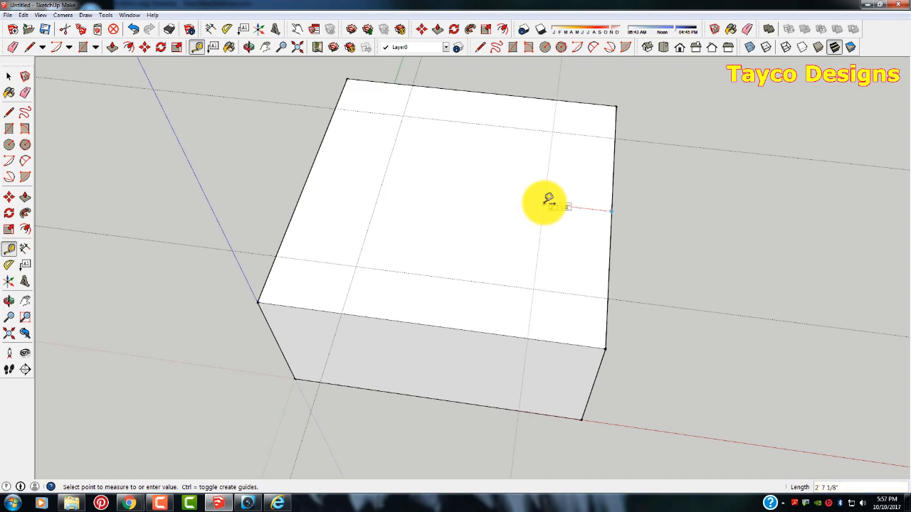
mouse_move(584, 202)
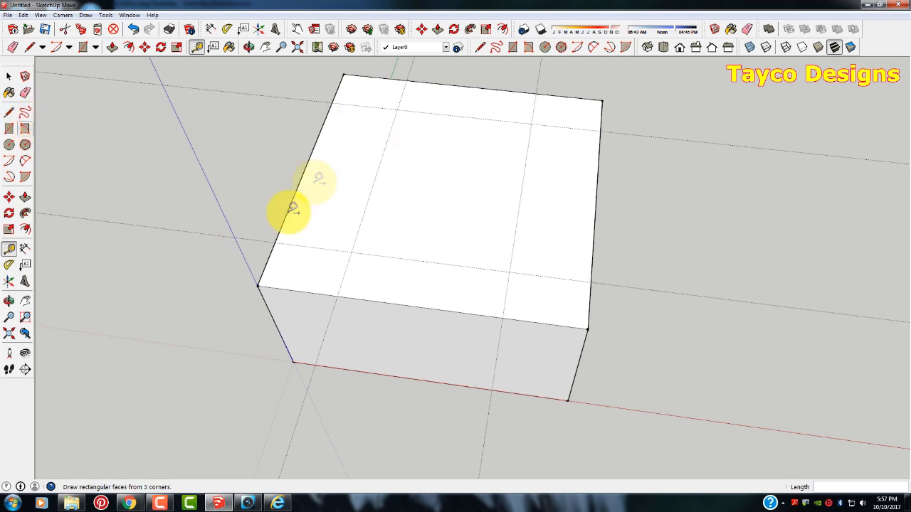
Step: Draw the inner rectangle on the top face between the guide intersections
left_click(9, 128)
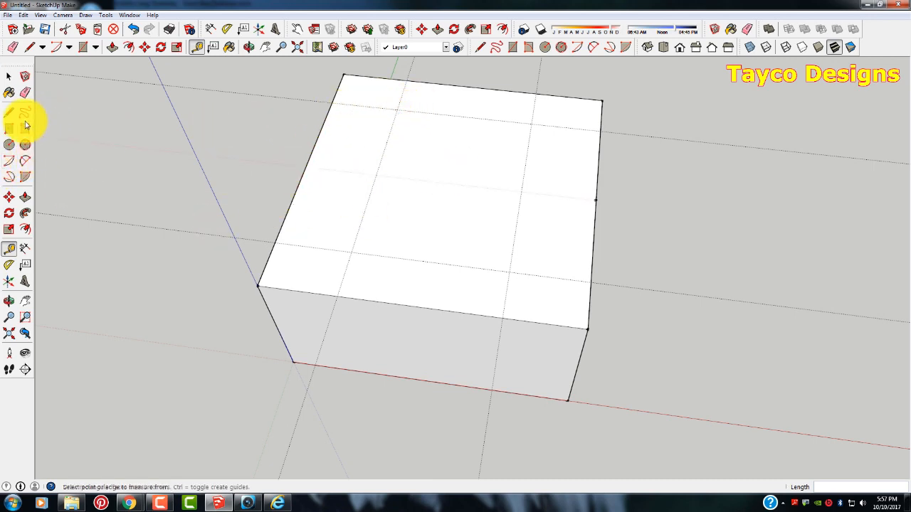
left_click(10, 133)
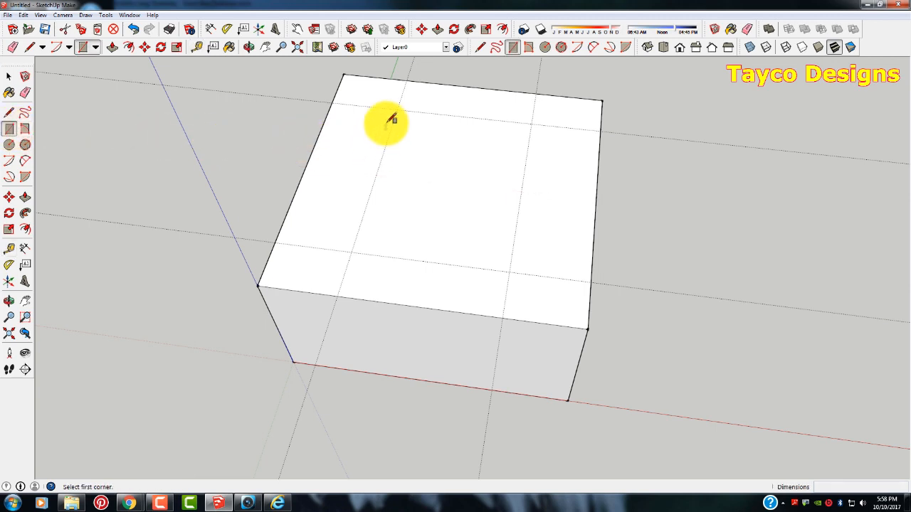
left_click(390, 117)
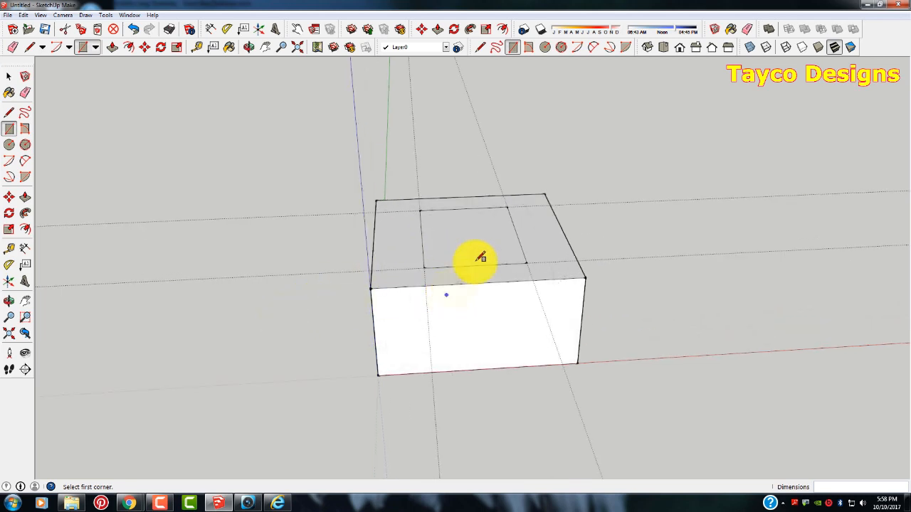
left_click(8, 197)
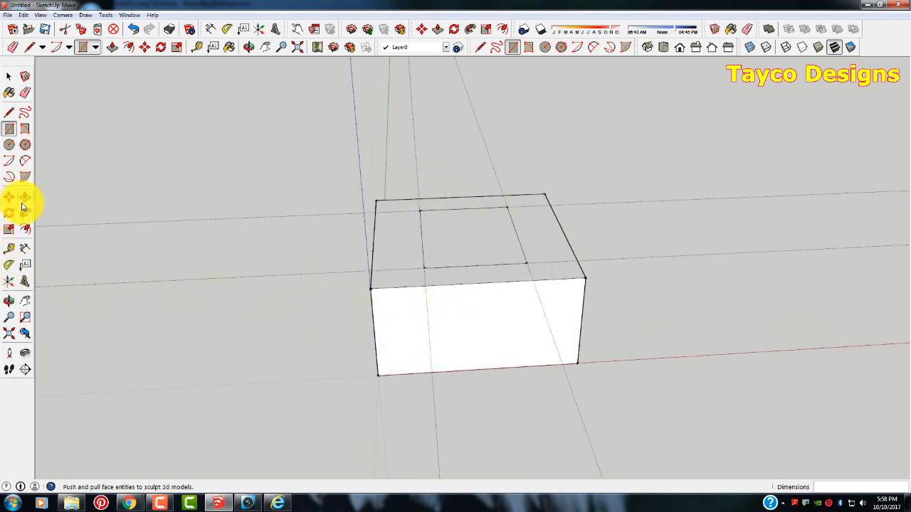
Step: Push/Pull the inner rectangle up into a smaller box and inspect the stacked result from several sides
left_click(23, 197)
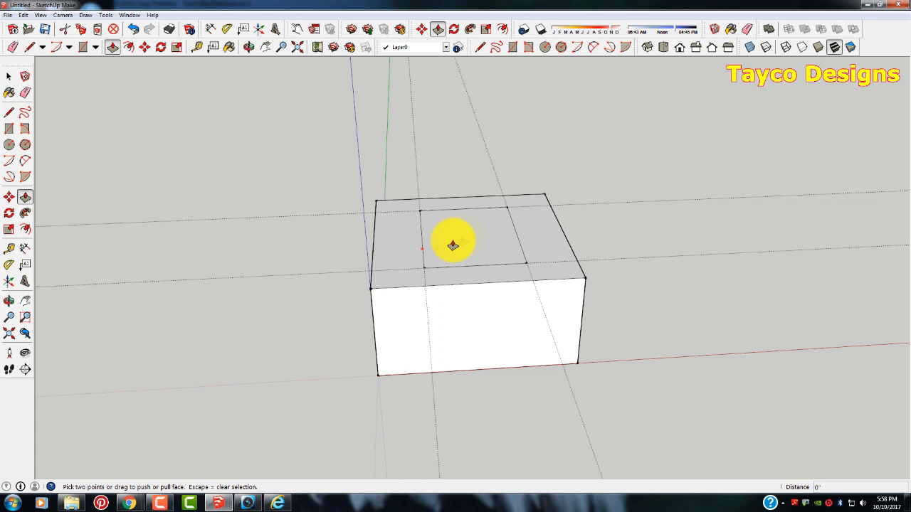
left_click_drag(455, 249, 476, 276)
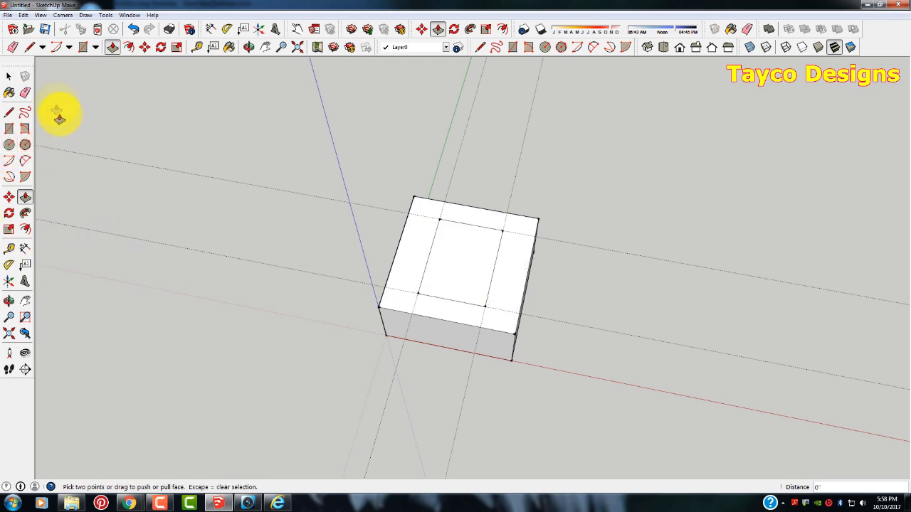
left_click(8, 145)
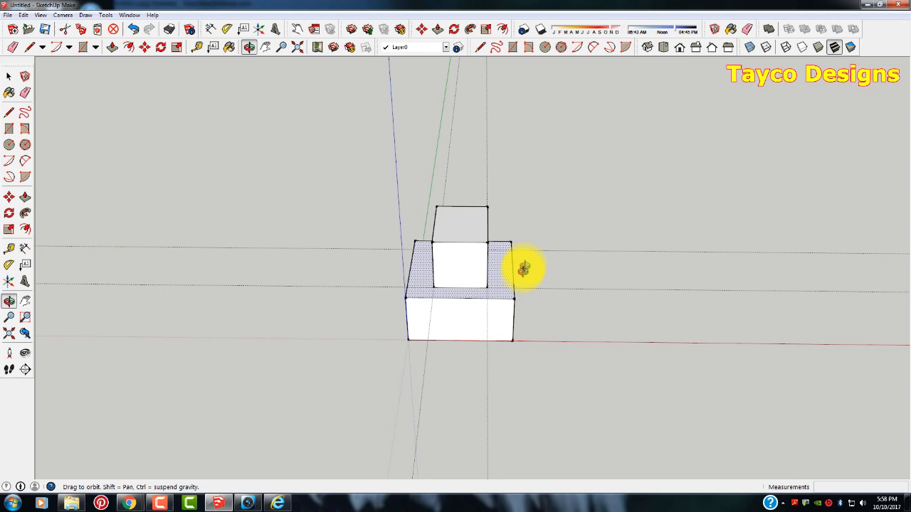
left_click_drag(524, 268, 458, 308)
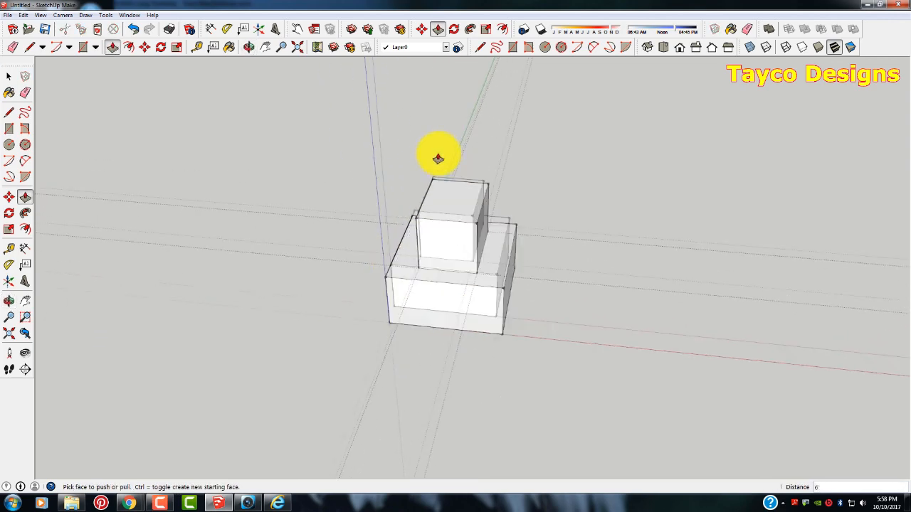
left_click_drag(439, 156, 425, 302)
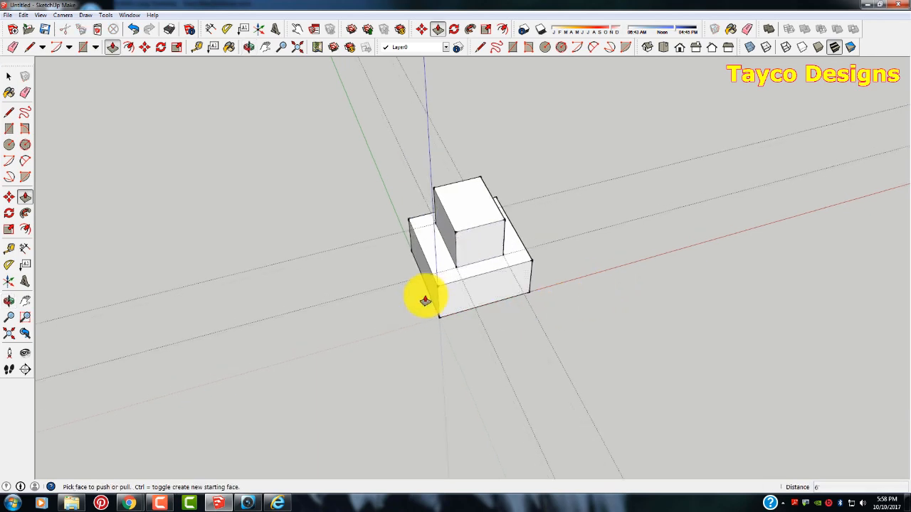
left_click_drag(424, 300, 531, 284)
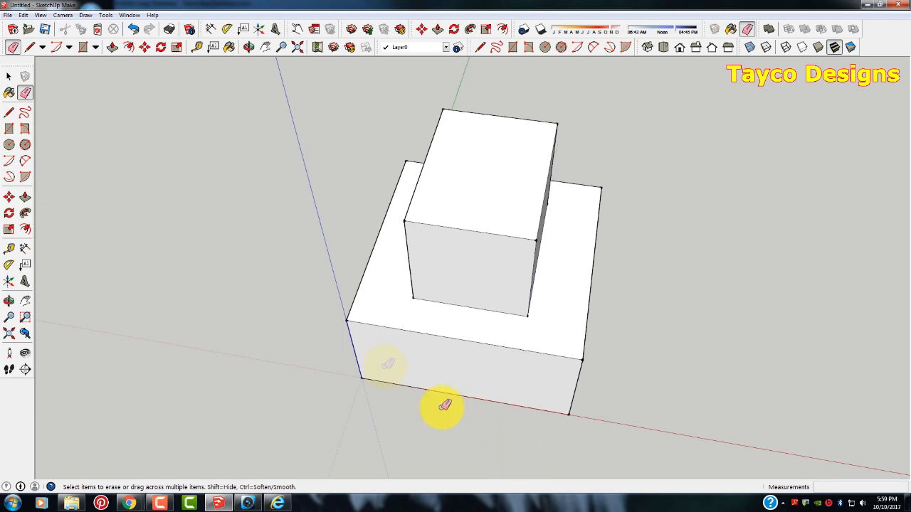
left_click(133, 28)
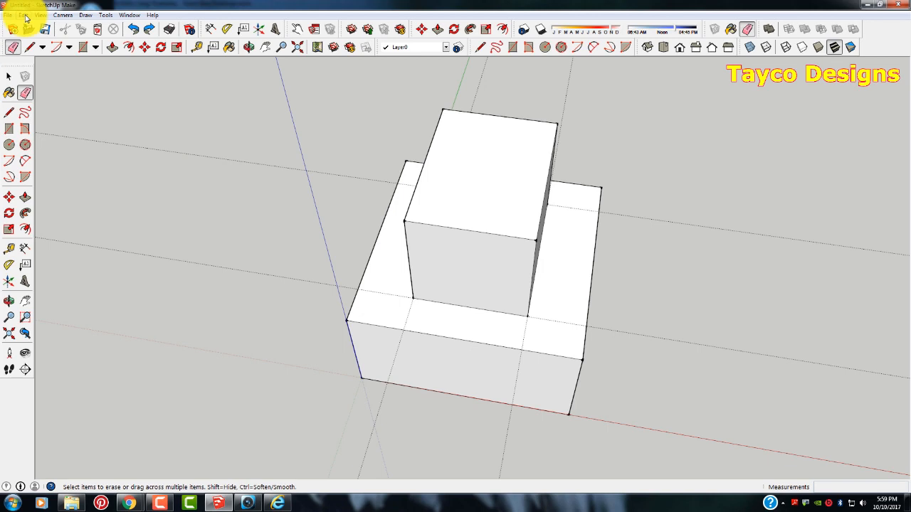
Step: Delete all guides via Edit > Delete Guides, leaving the two stacked boxes clean
left_click(22, 14)
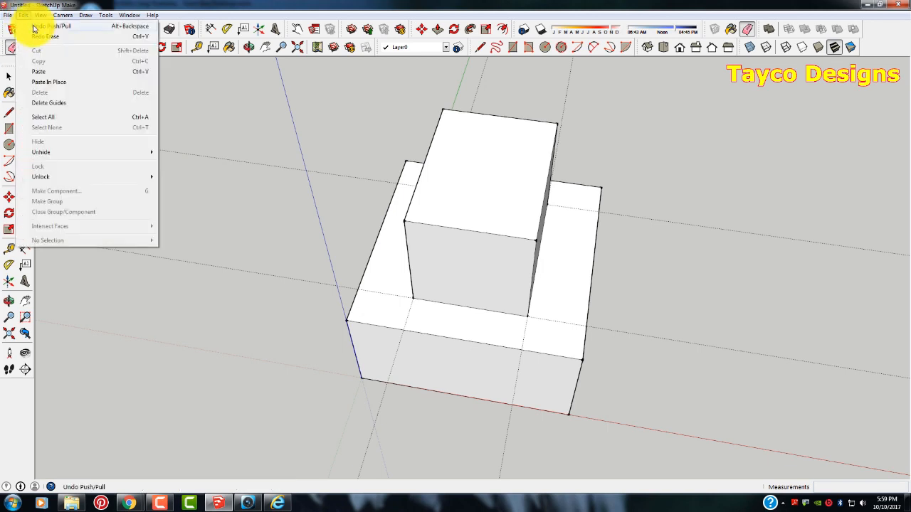
mouse_move(46, 128)
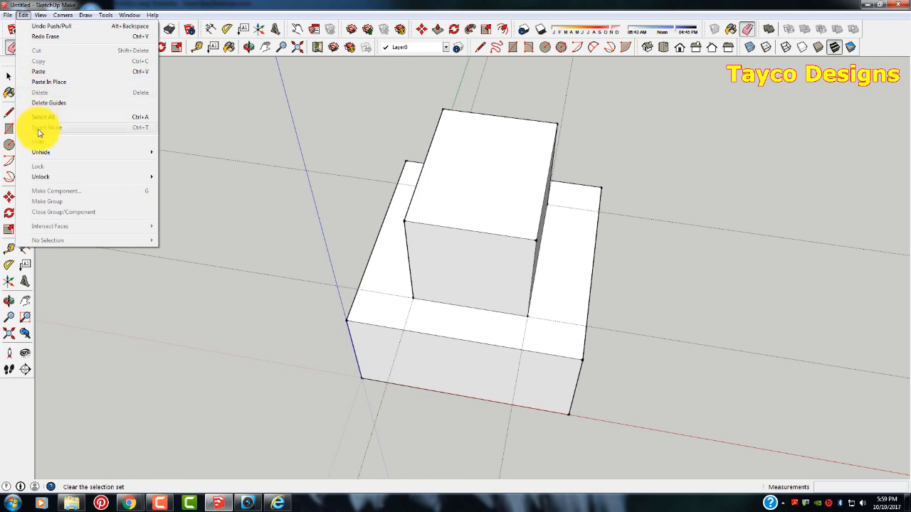
mouse_move(54, 177)
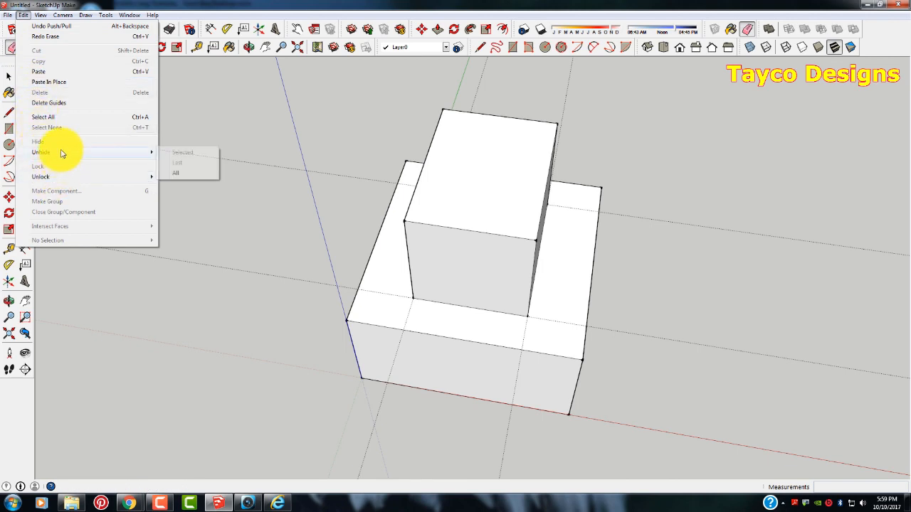
mouse_move(57, 165)
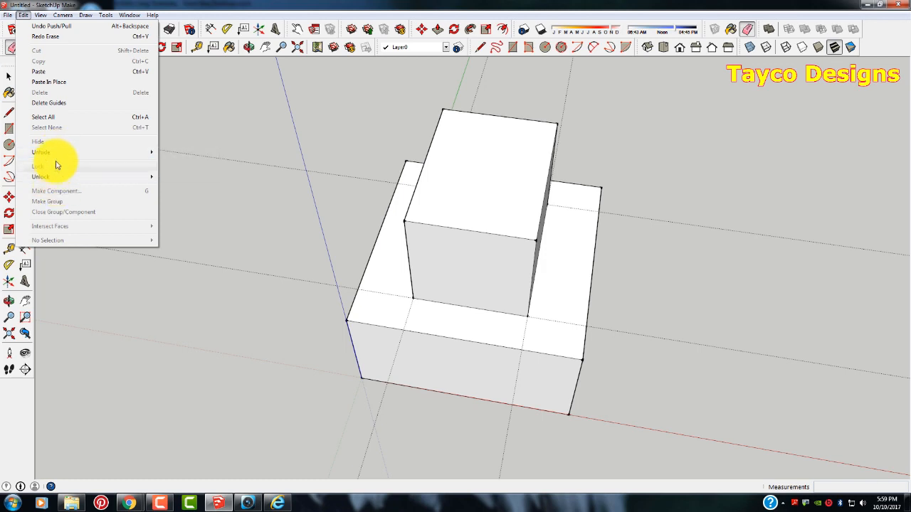
mouse_move(48, 103)
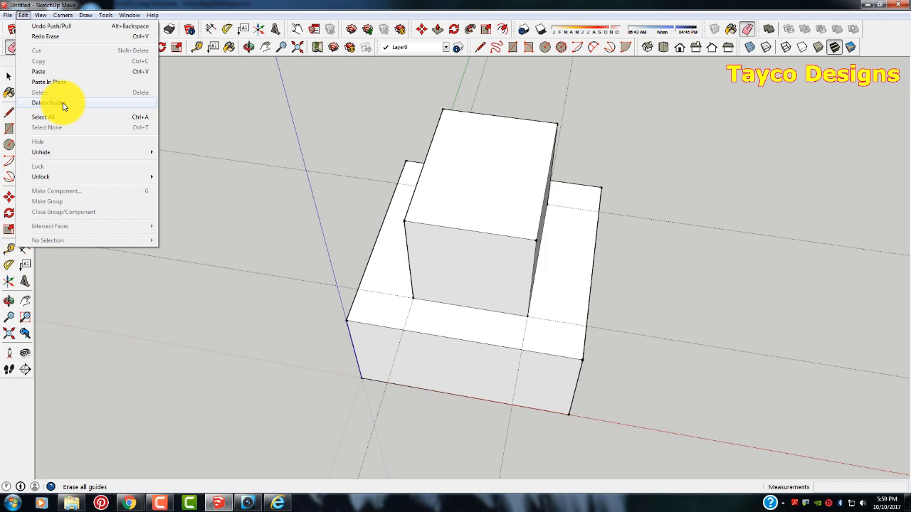
left_click(49, 103)
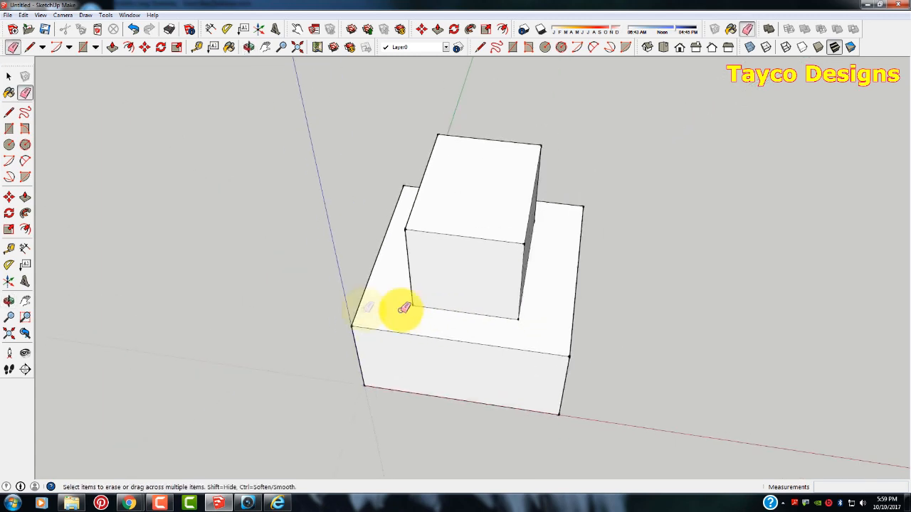
left_click(248, 47)
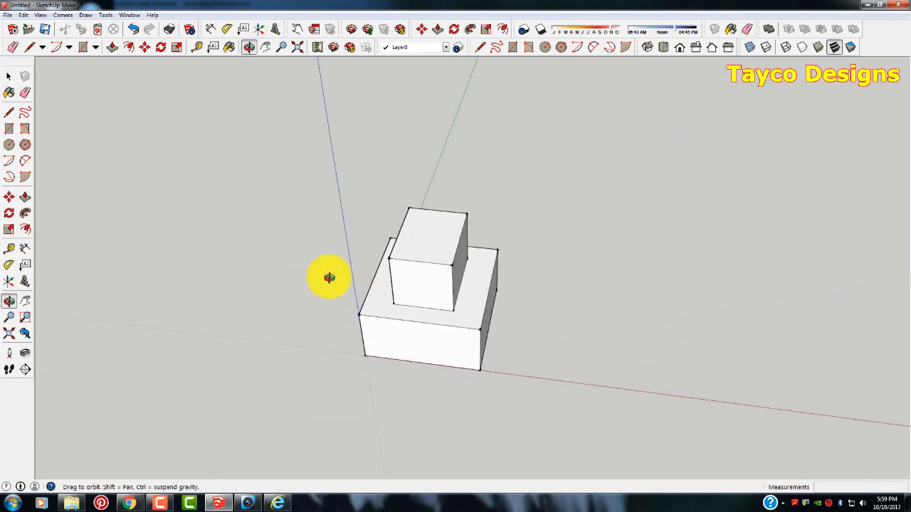